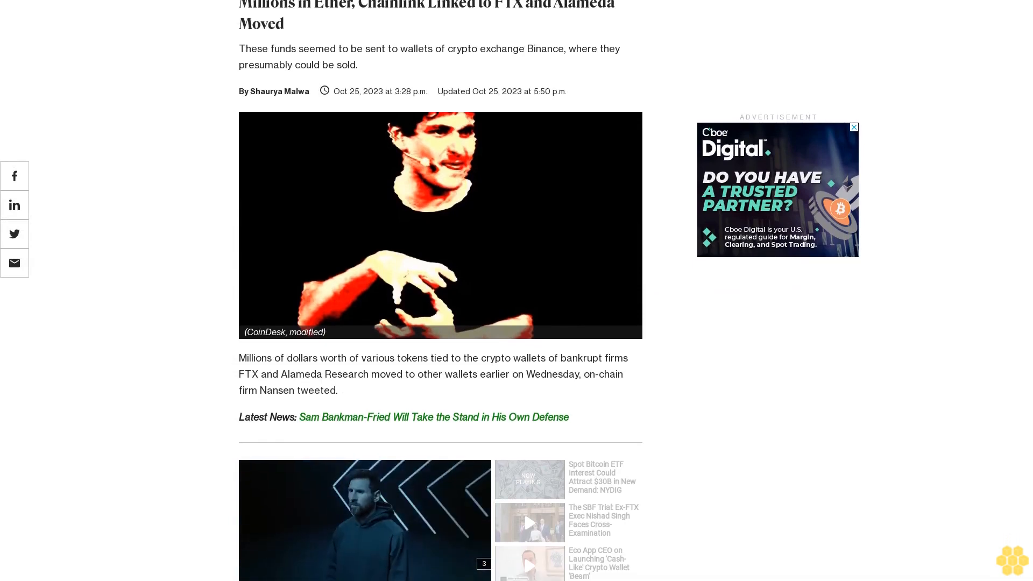
scroll("down", 3)
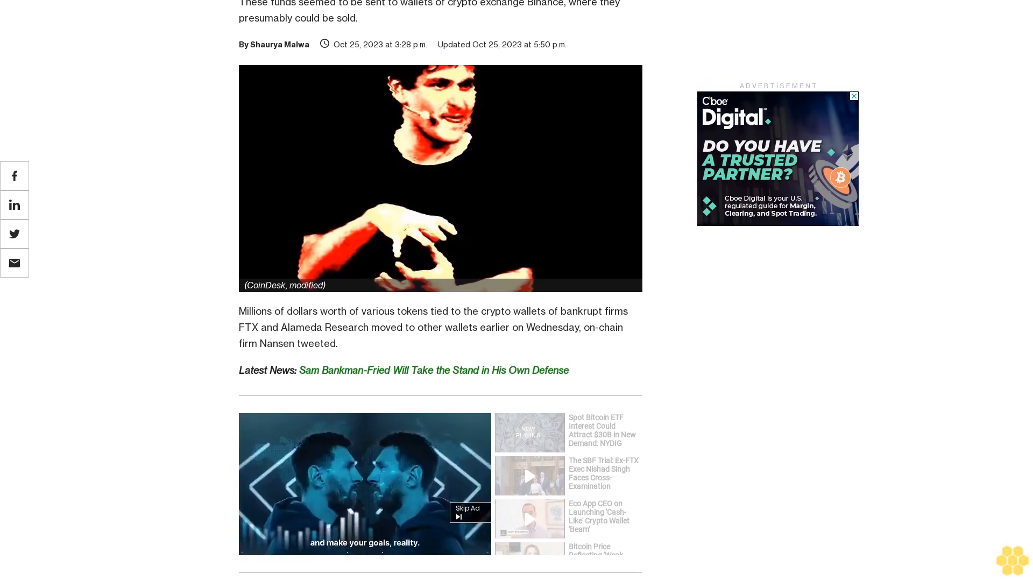
scroll("down", 3)
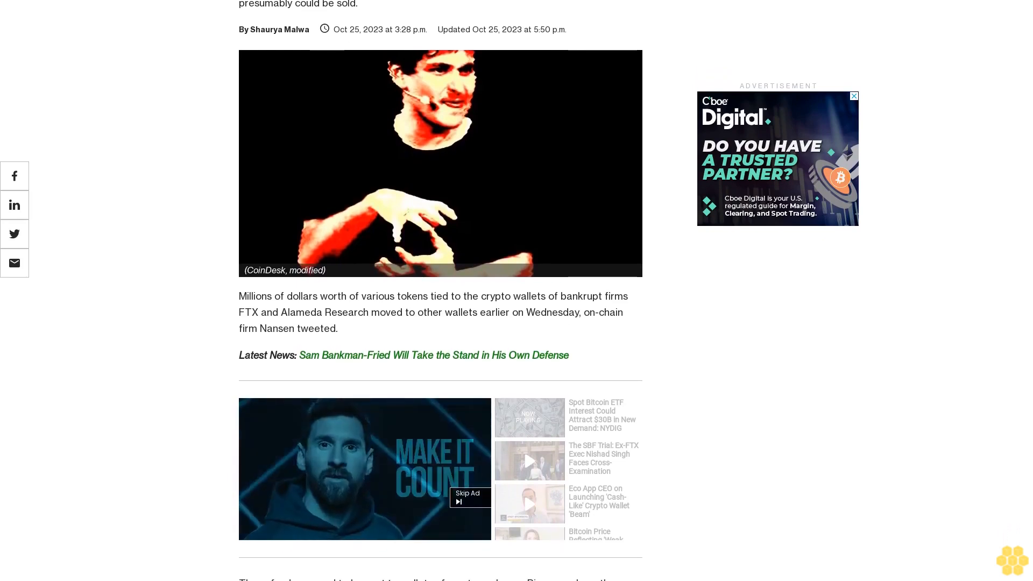
scroll("down", 3)
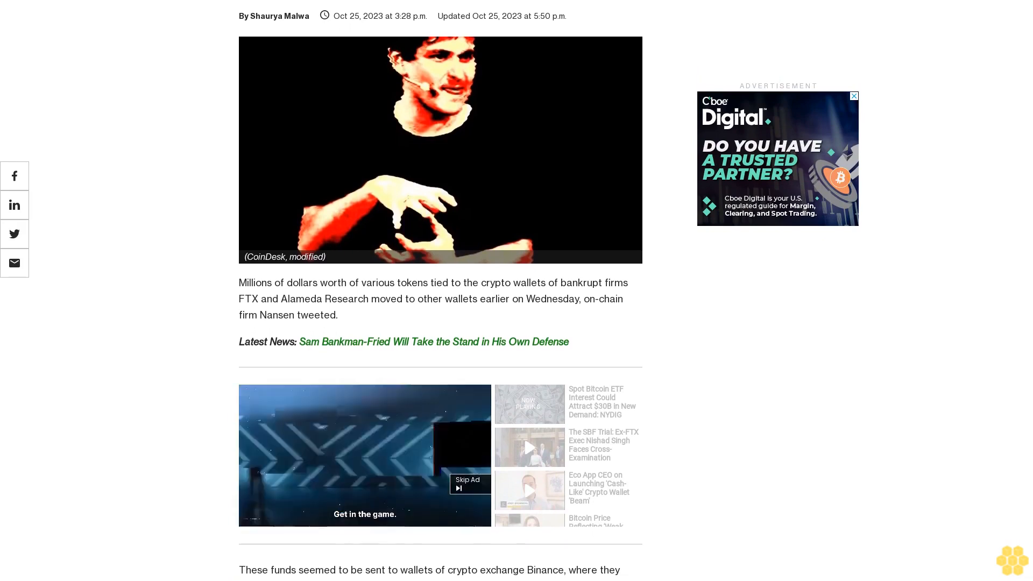
scroll("down", 3)
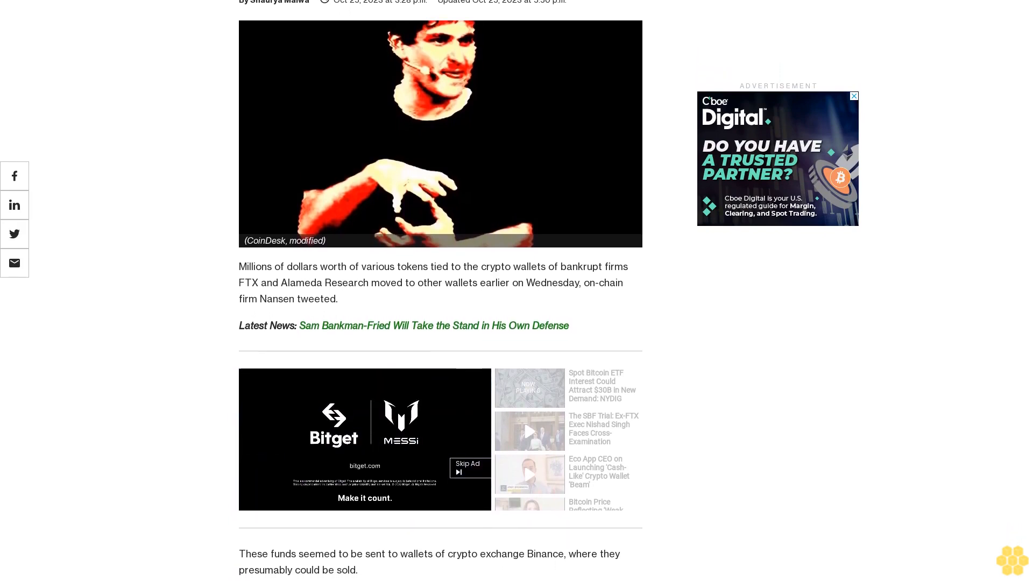
scroll("down", 3)
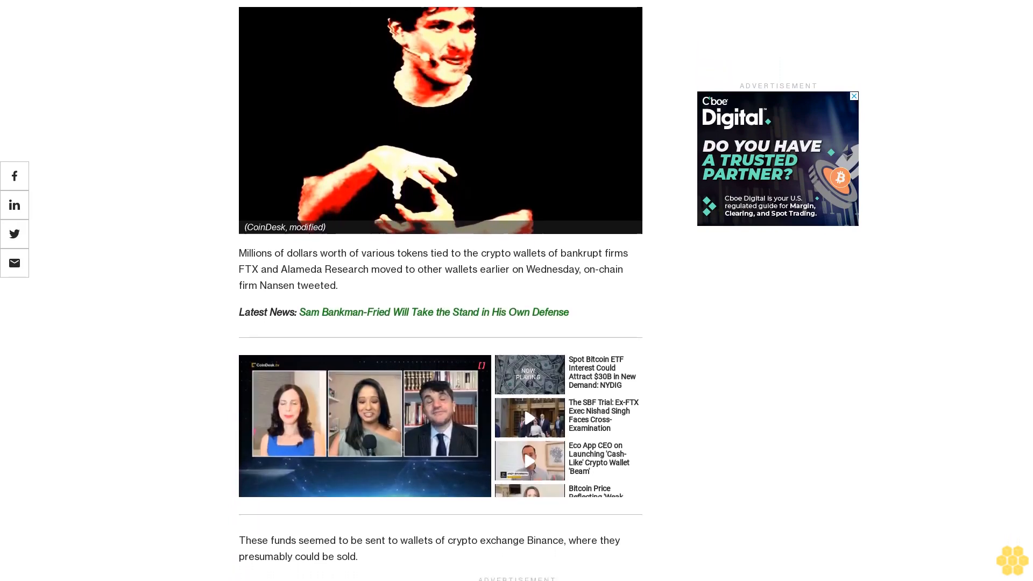
scroll("down", 3)
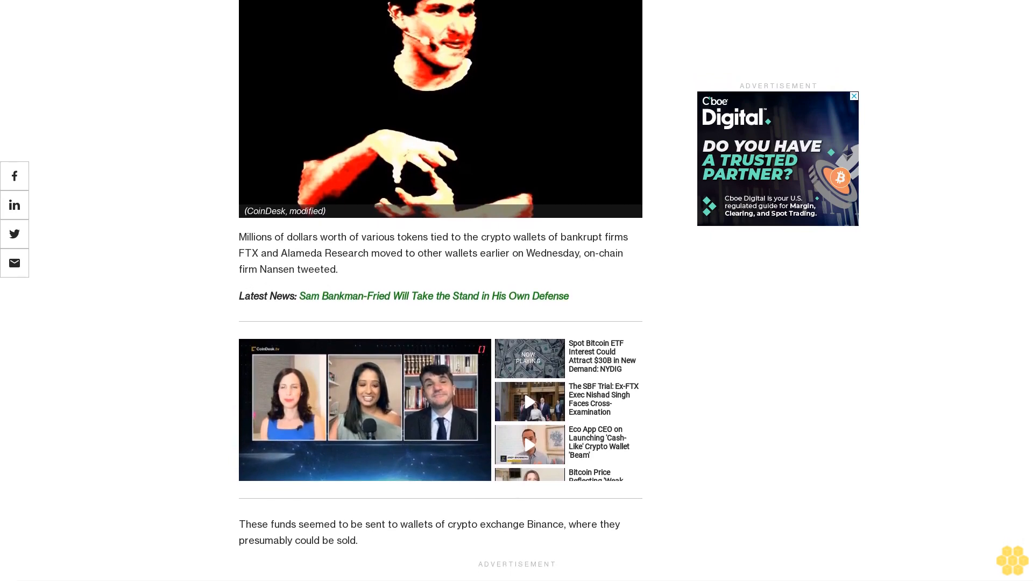
scroll("down", 3)
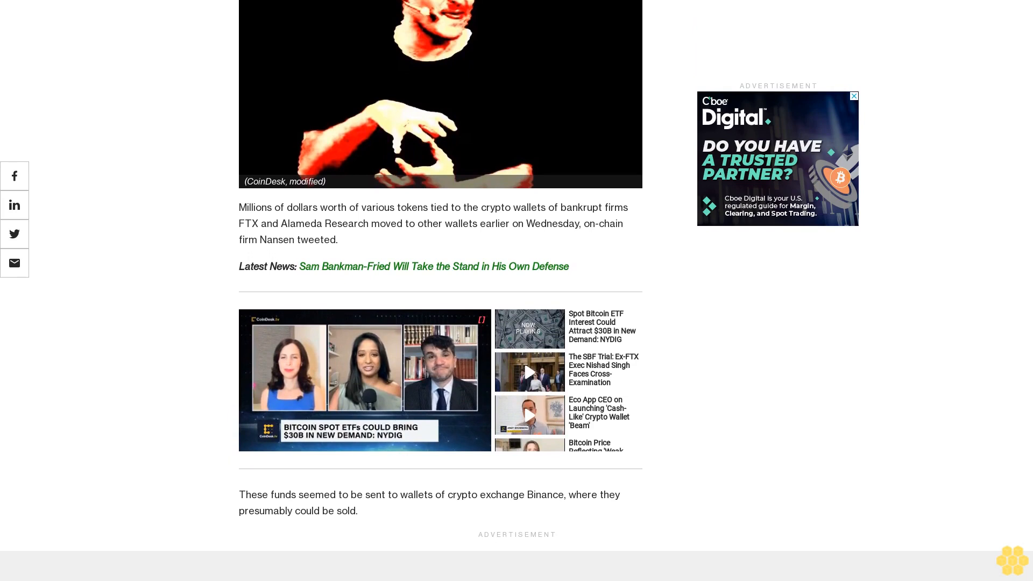
scroll("down", 3)
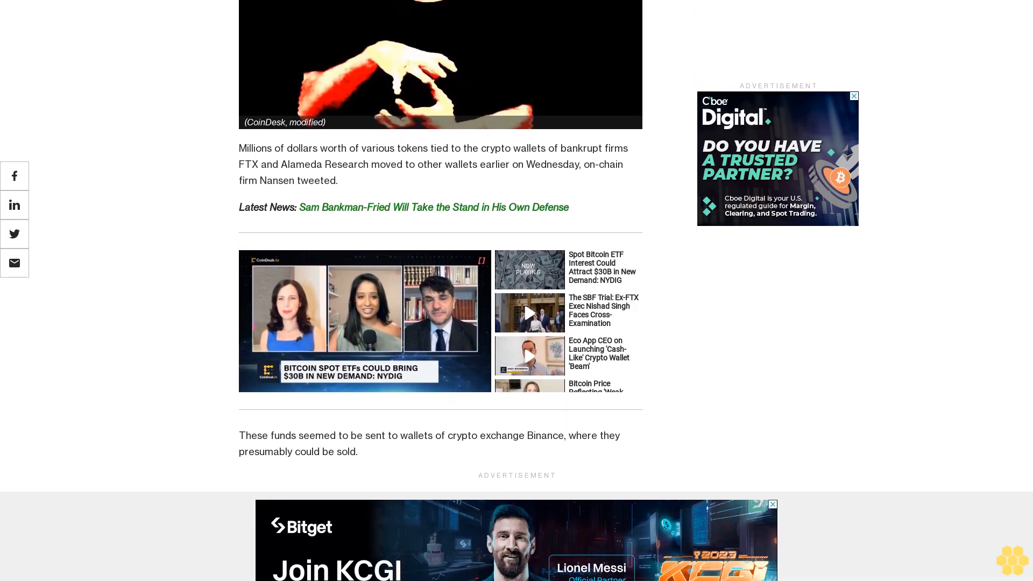
scroll("down", 3)
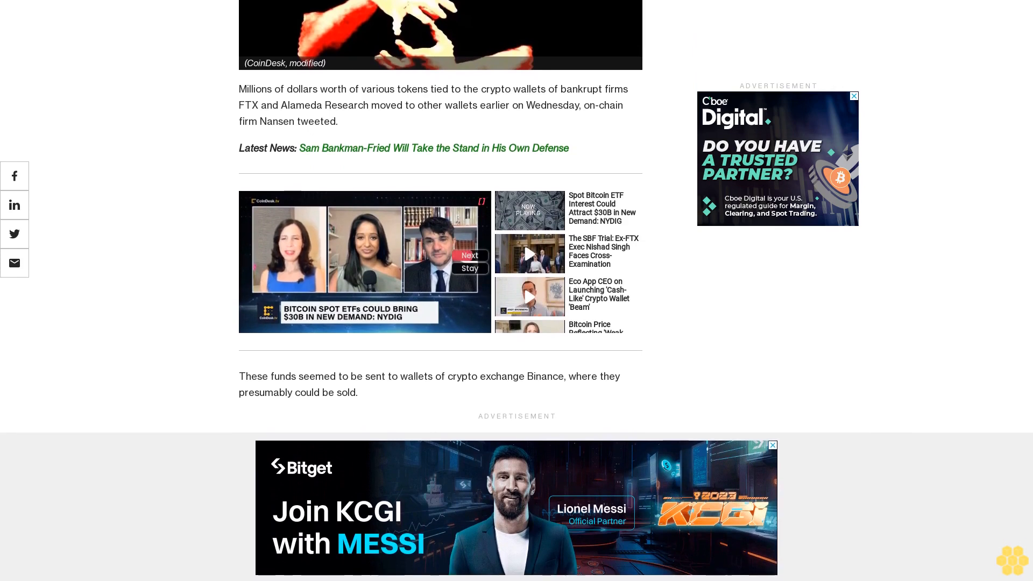
scroll("down", 3)
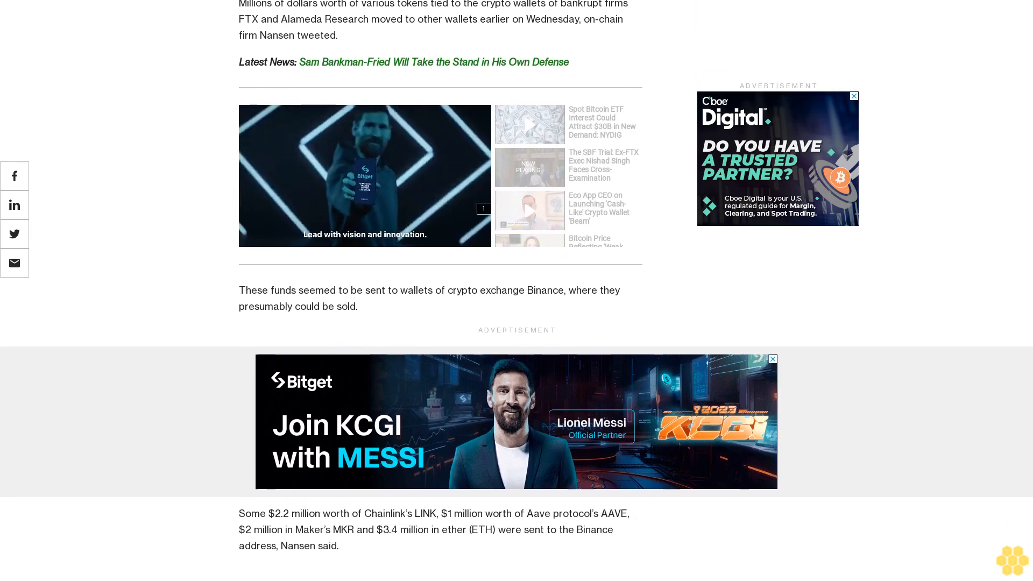
scroll("down", 3)
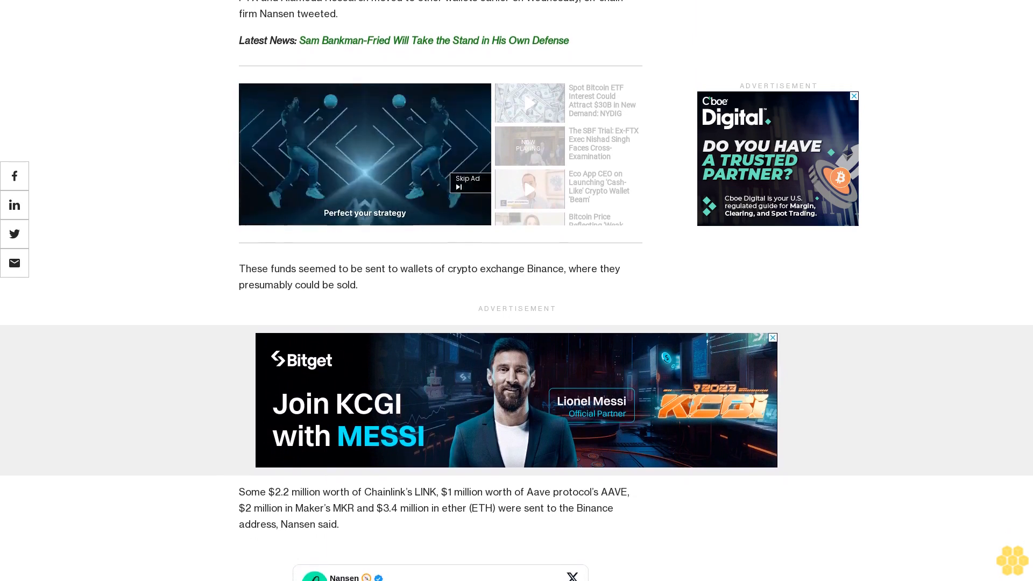
scroll("down", 3)
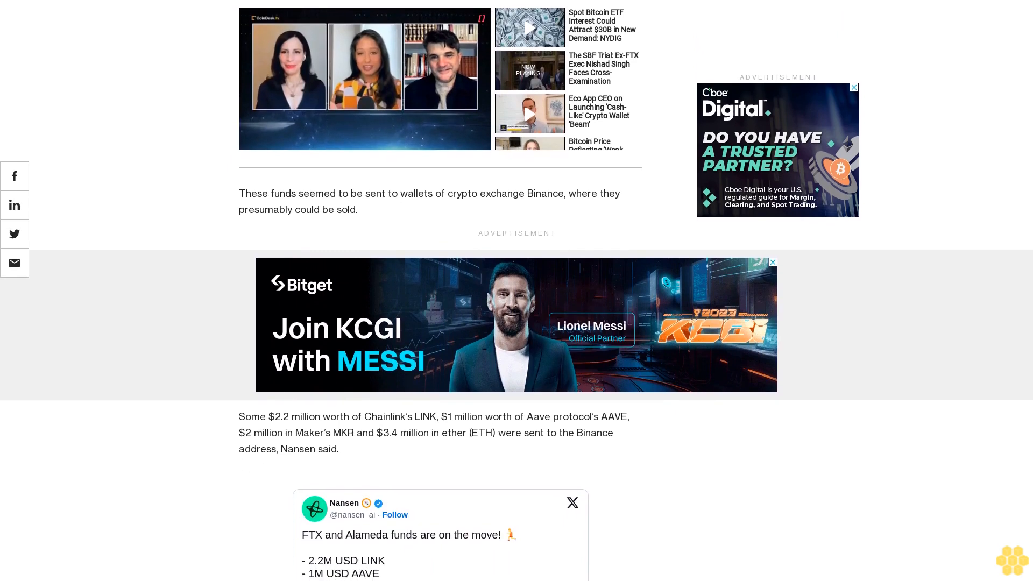
scroll("down", 3)
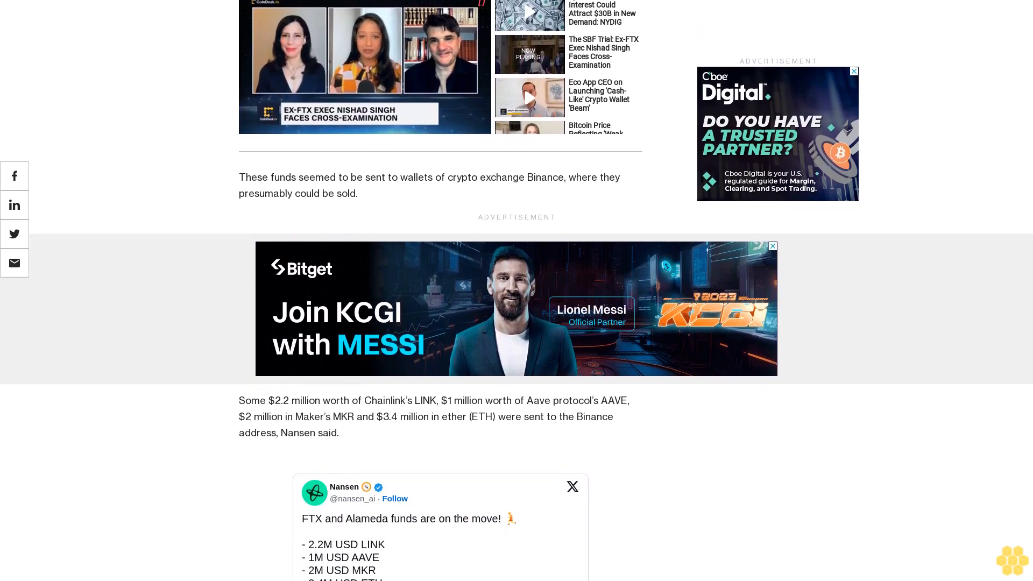